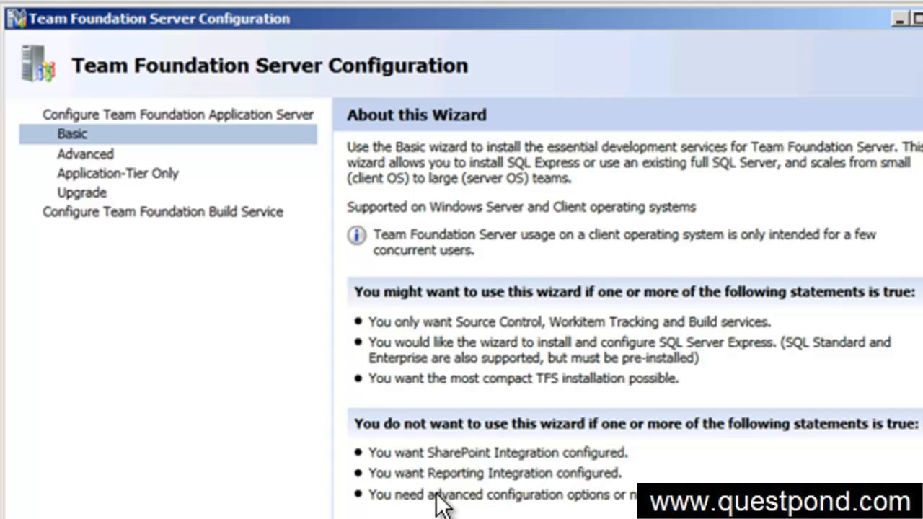
pyautogui.moveTo(72, 137)
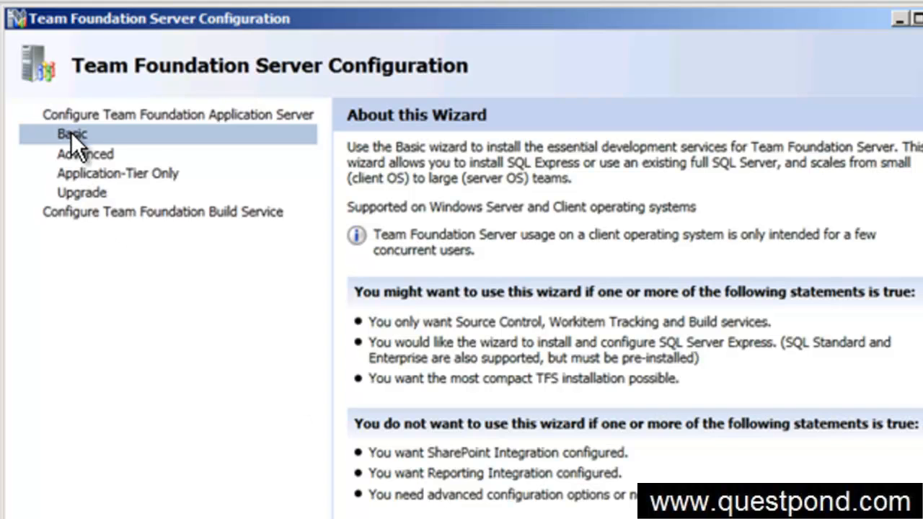
pyautogui.moveTo(57, 219)
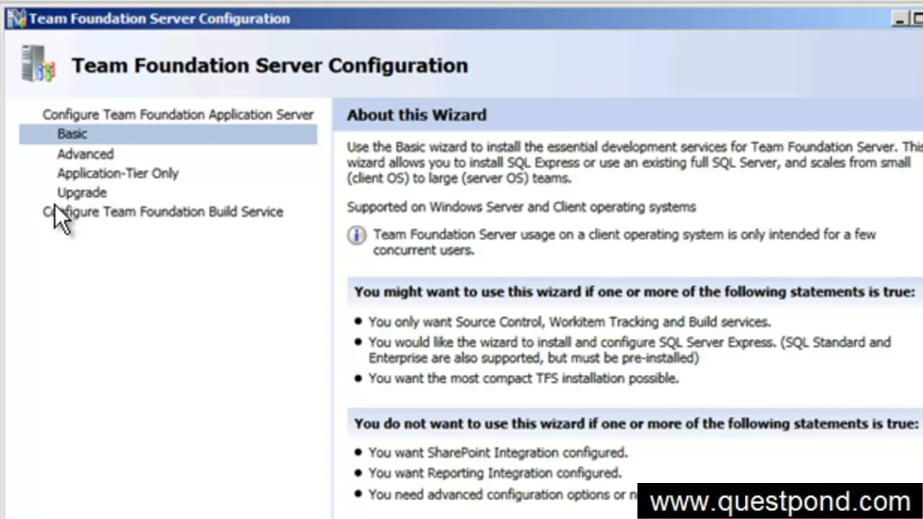
pyautogui.moveTo(620, 155)
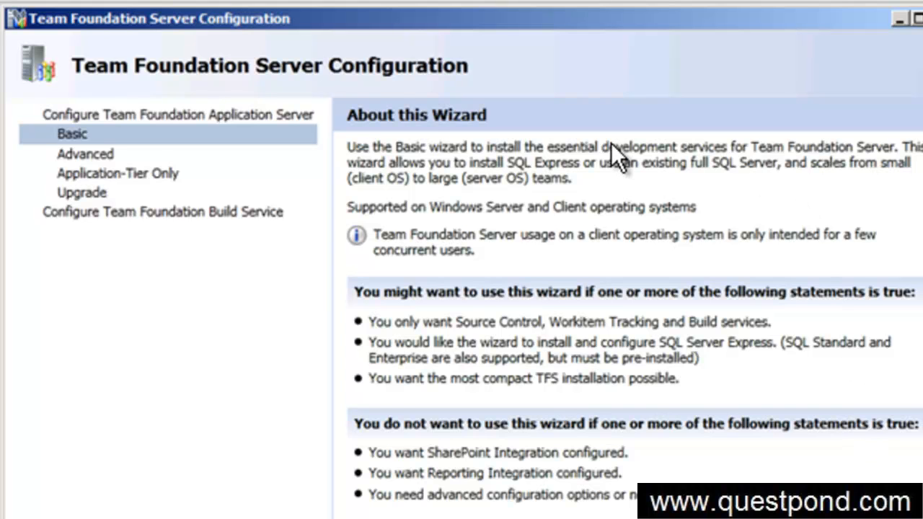
pyautogui.moveTo(616, 159)
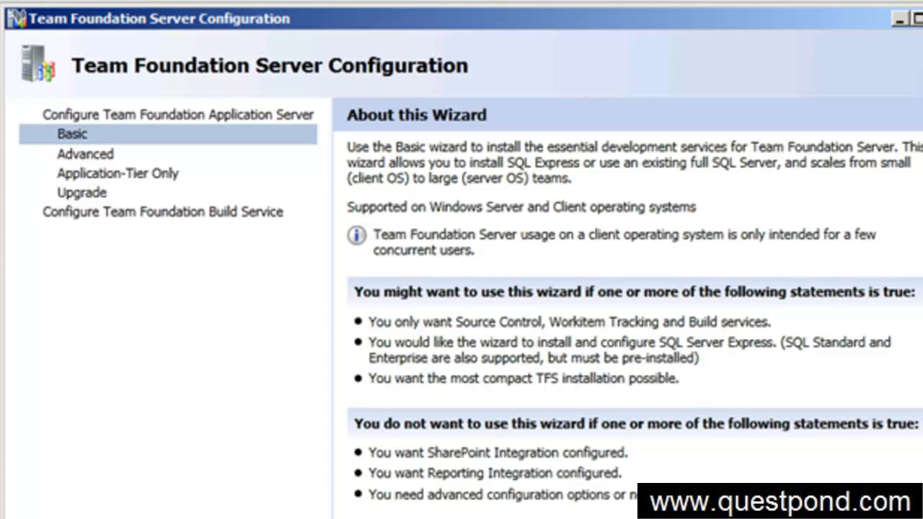
pyautogui.moveTo(83, 147)
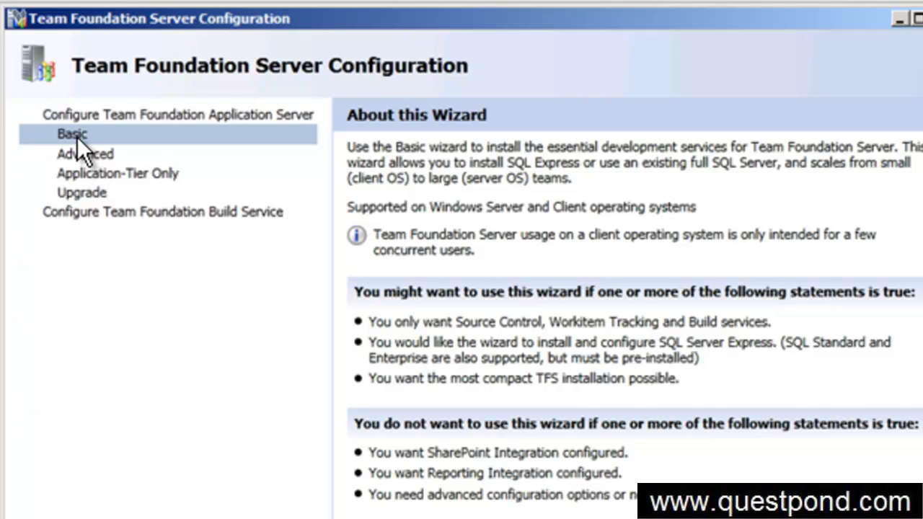
pyautogui.moveTo(83, 151)
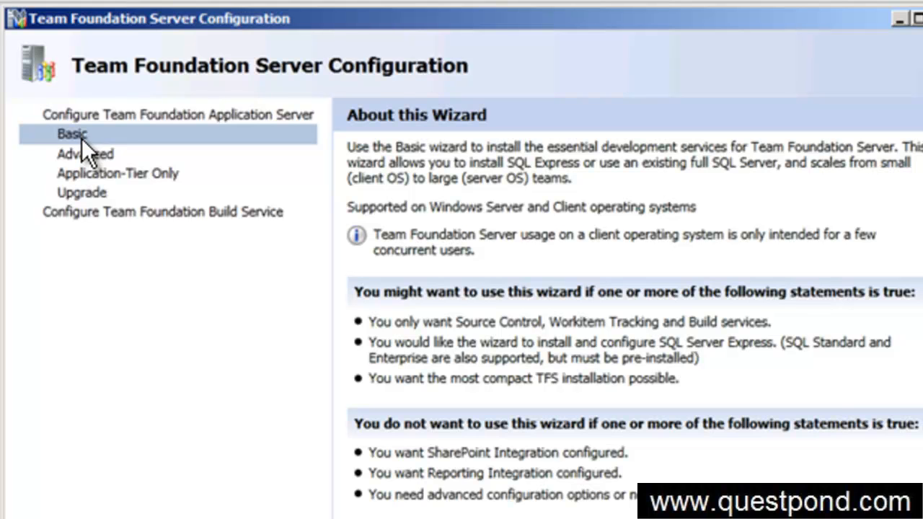
pyautogui.moveTo(93, 161)
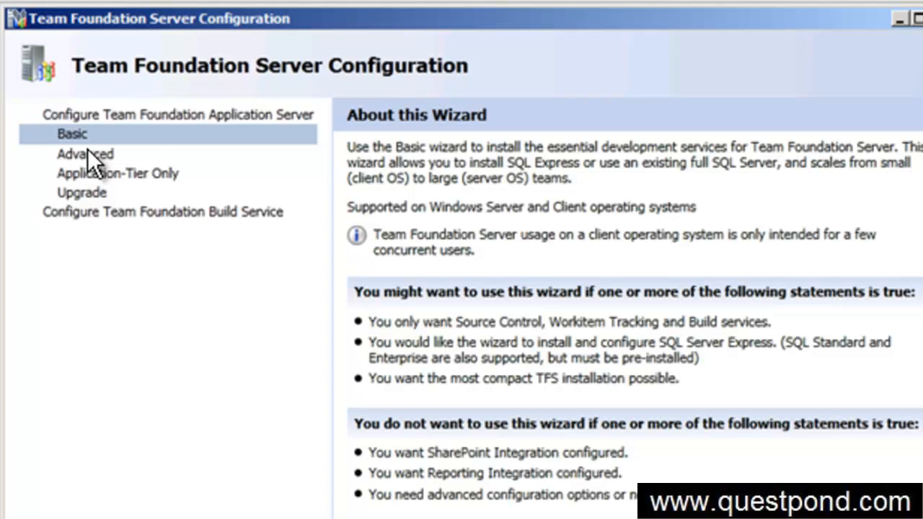
pyautogui.moveTo(330, 395)
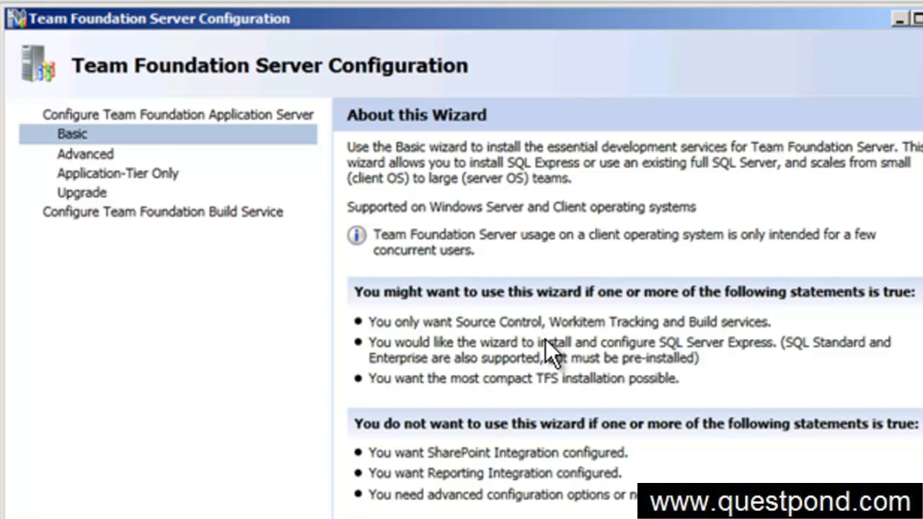
pyautogui.moveTo(465, 480)
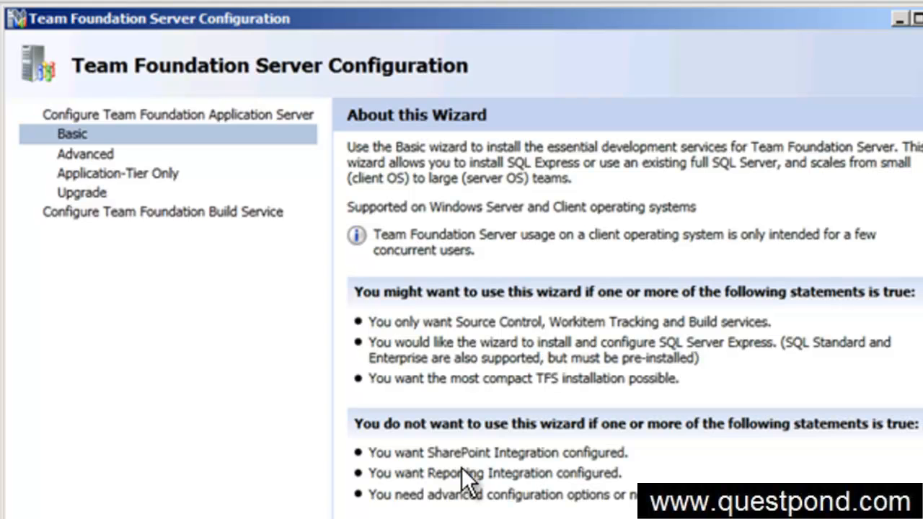
pyautogui.moveTo(456, 479)
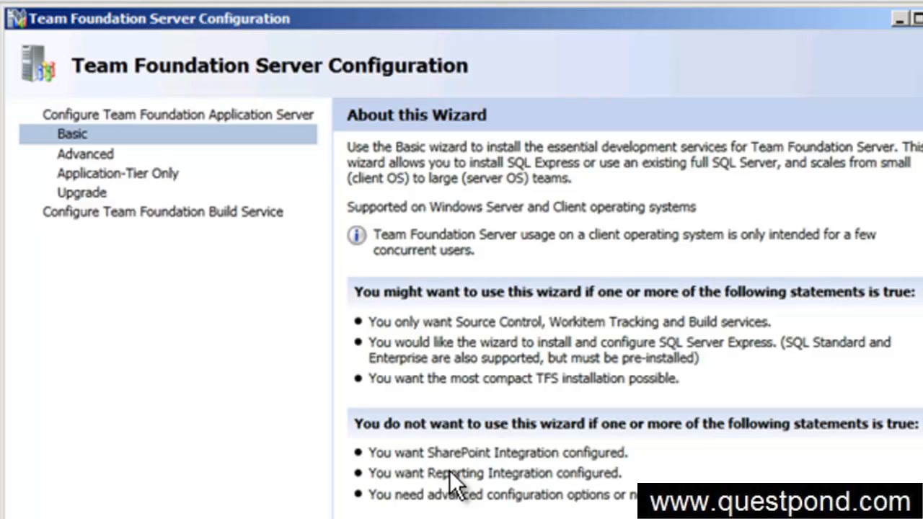
pyautogui.moveTo(447, 472)
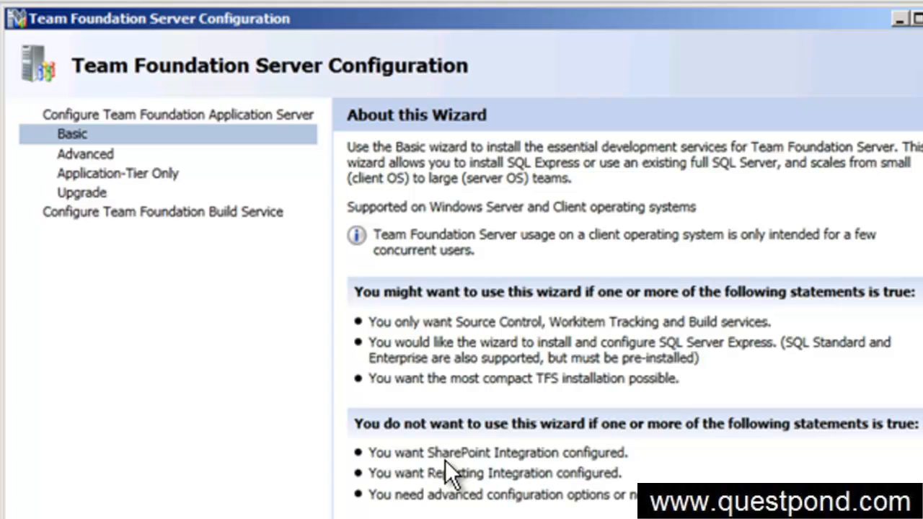
pyautogui.moveTo(209, 238)
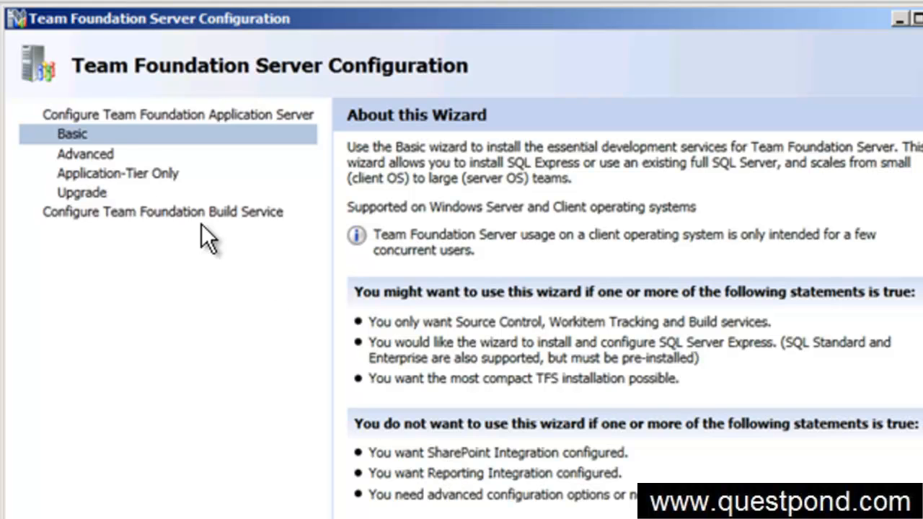
pyautogui.moveTo(108, 170)
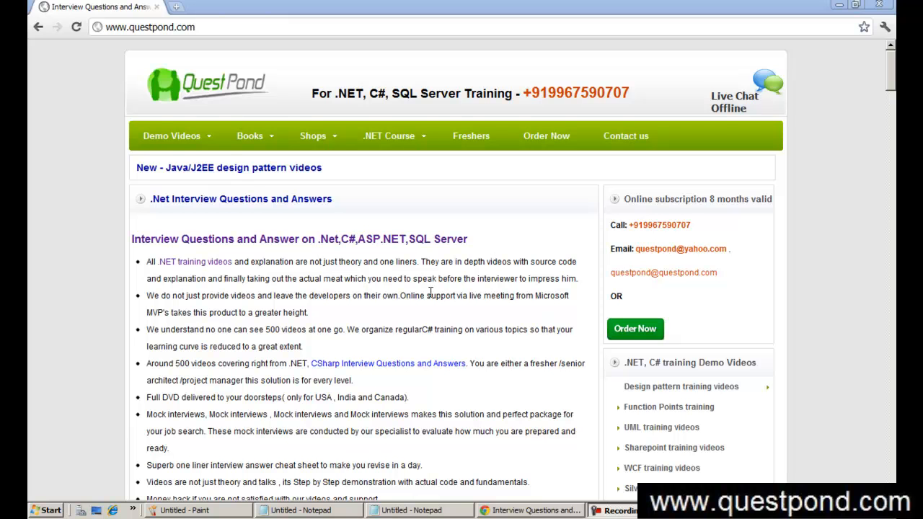
# On the QuestPond page, mark the training phone number and WCF, WPF, Silverlight topics.
pyautogui.click(149, 26)
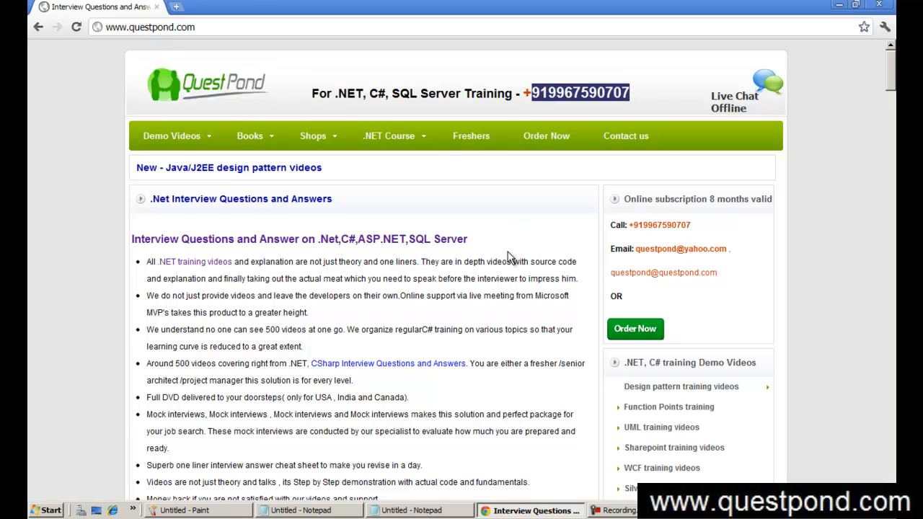
pyautogui.moveTo(390, 269)
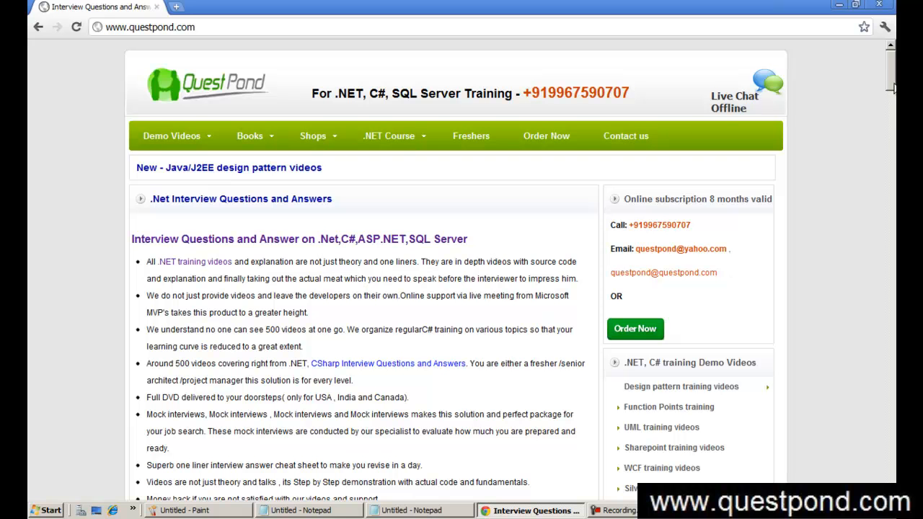
pyautogui.scroll(-3)
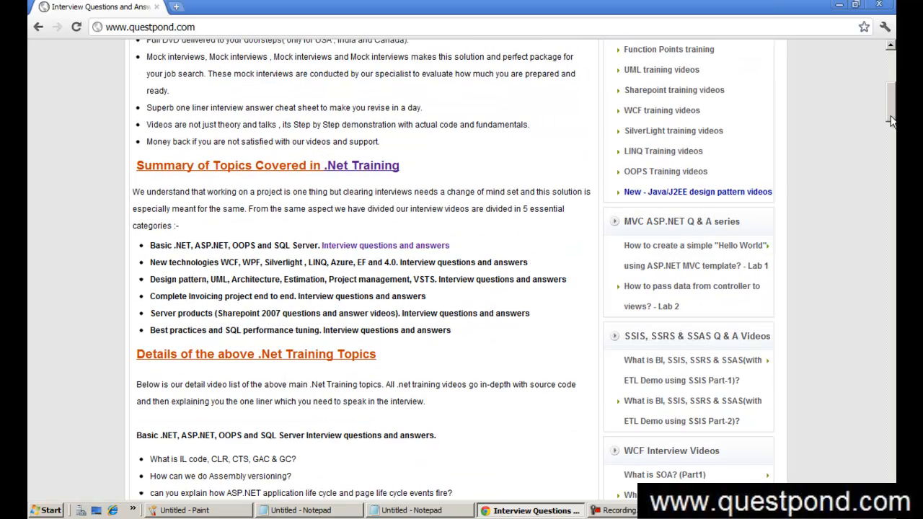
pyautogui.moveTo(248, 261)
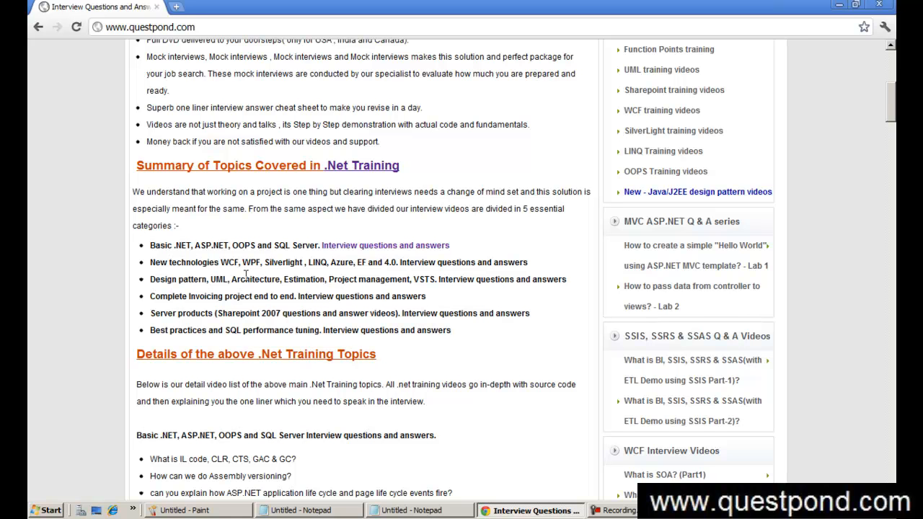
pyautogui.moveTo(229, 262); pyautogui.dragTo(286, 262)
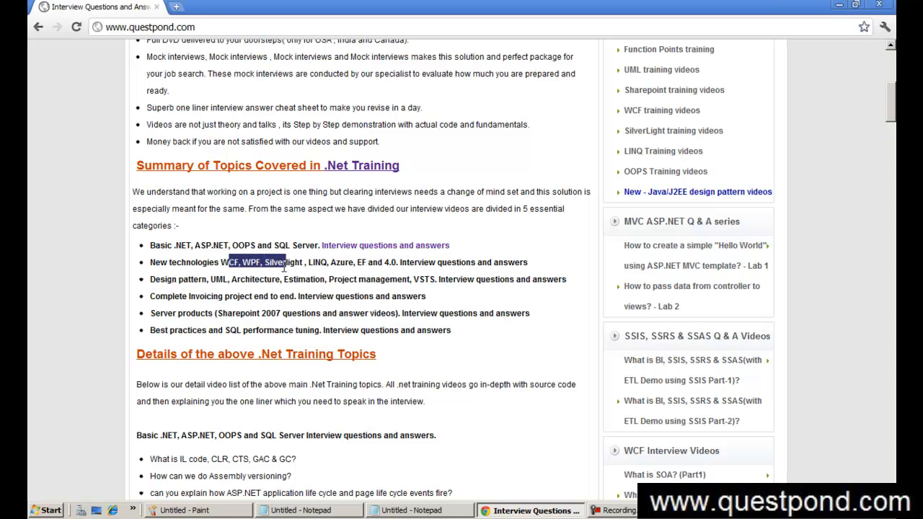
pyautogui.moveTo(307, 296)
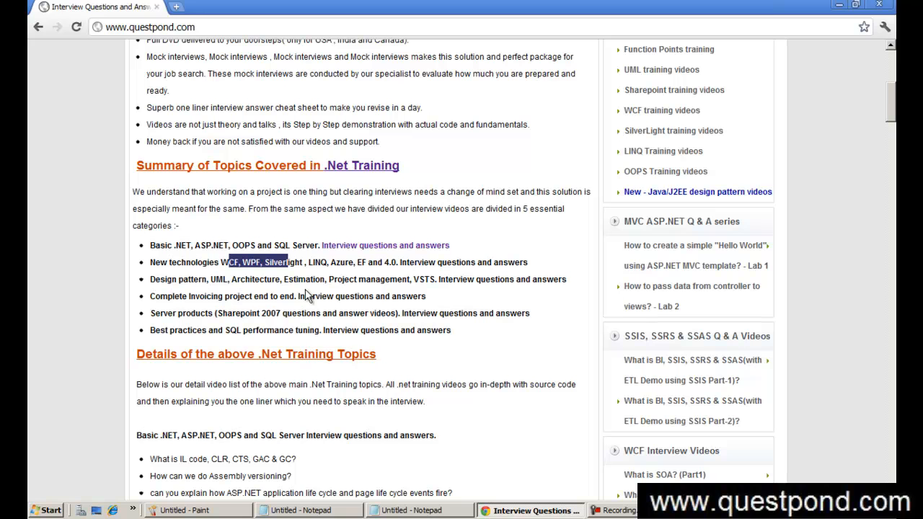
pyautogui.moveTo(214, 280)
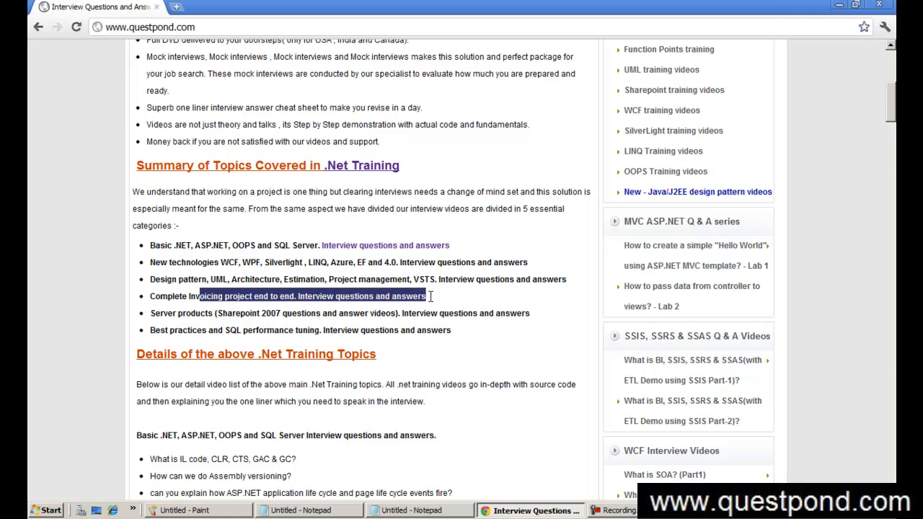
pyautogui.click(409, 313)
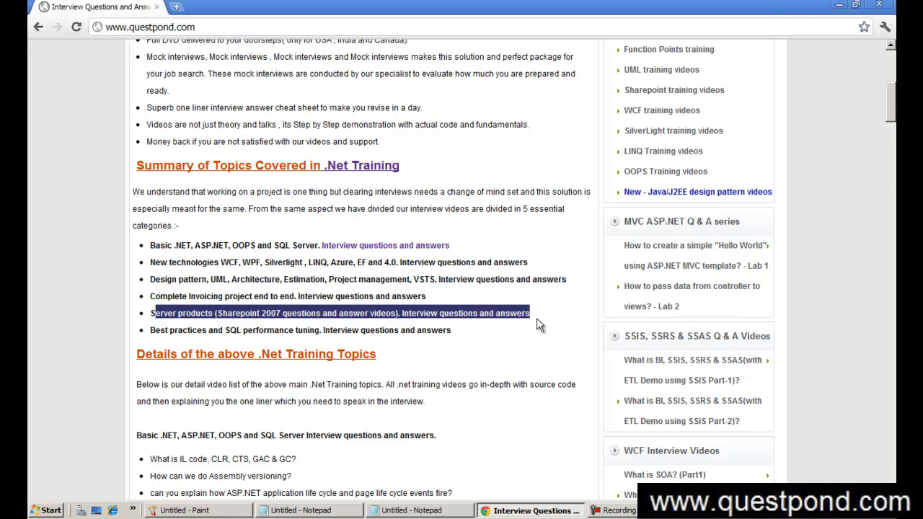
pyautogui.click(450, 324)
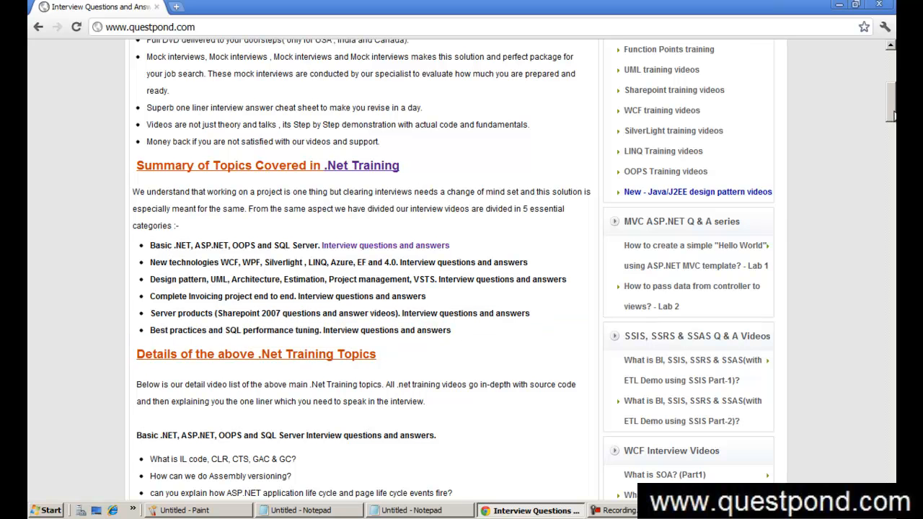
# Bring the Untitled Notepad list of book-seller city phone numbers to the front.
pyautogui.scroll(3)
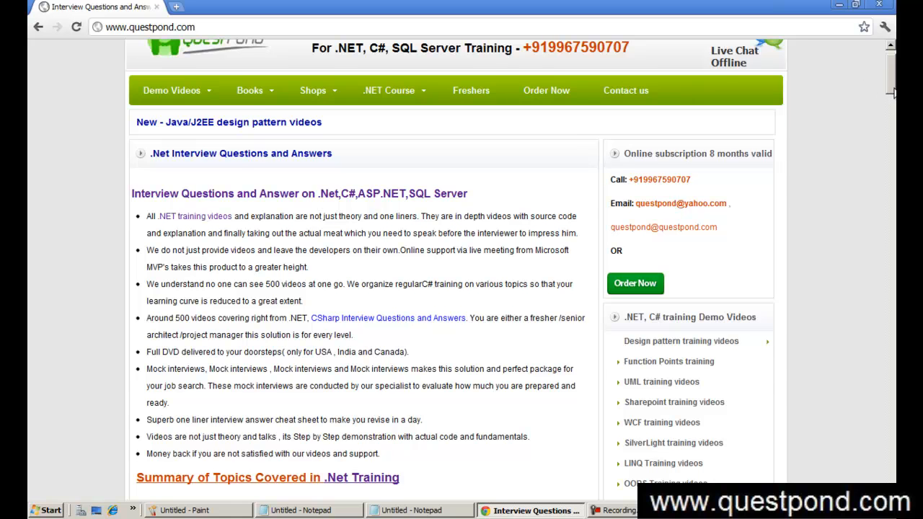
pyautogui.scroll(3)
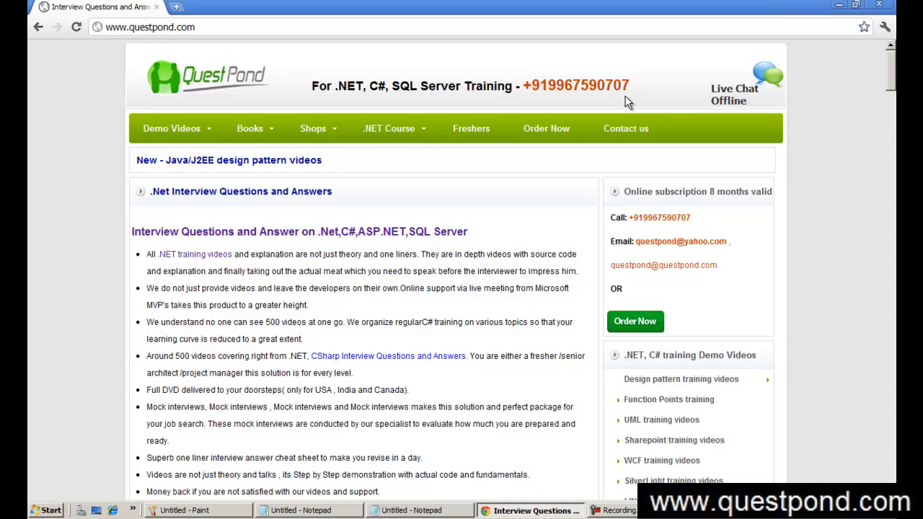
pyautogui.moveTo(363, 353)
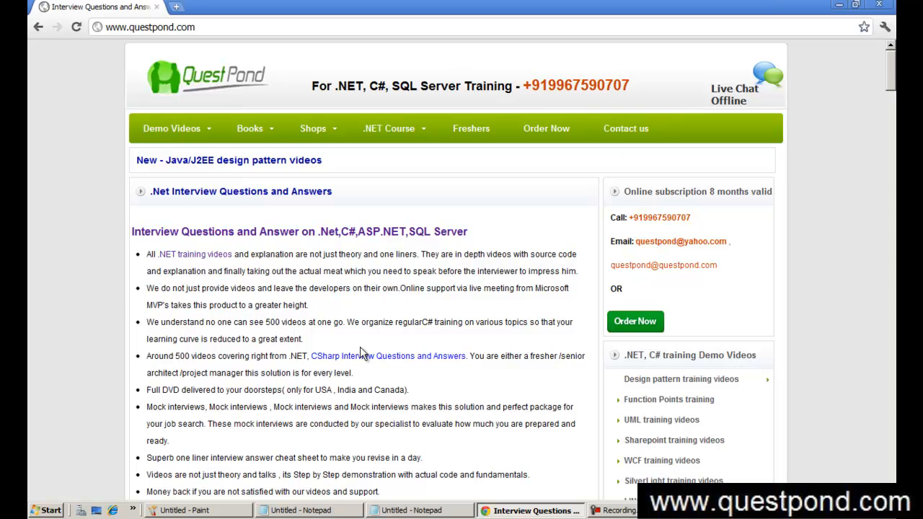
pyautogui.moveTo(401, 505)
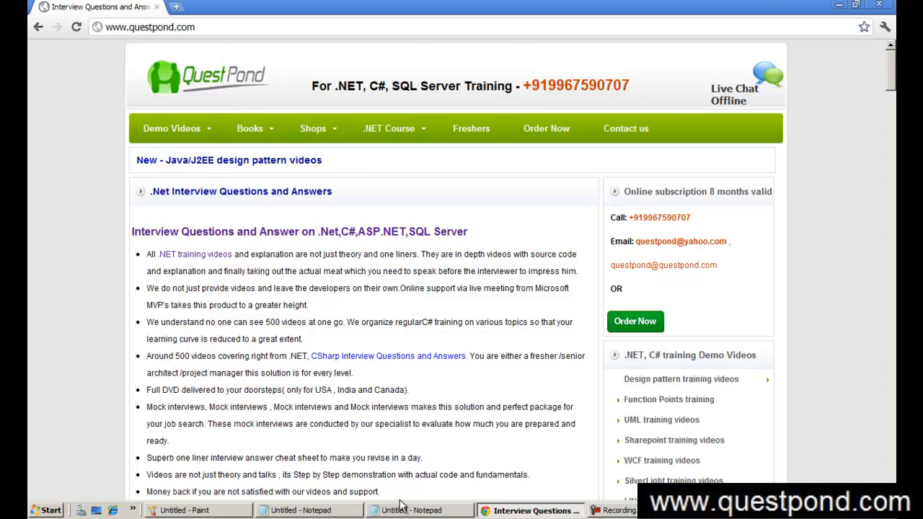
pyautogui.click(418, 509)
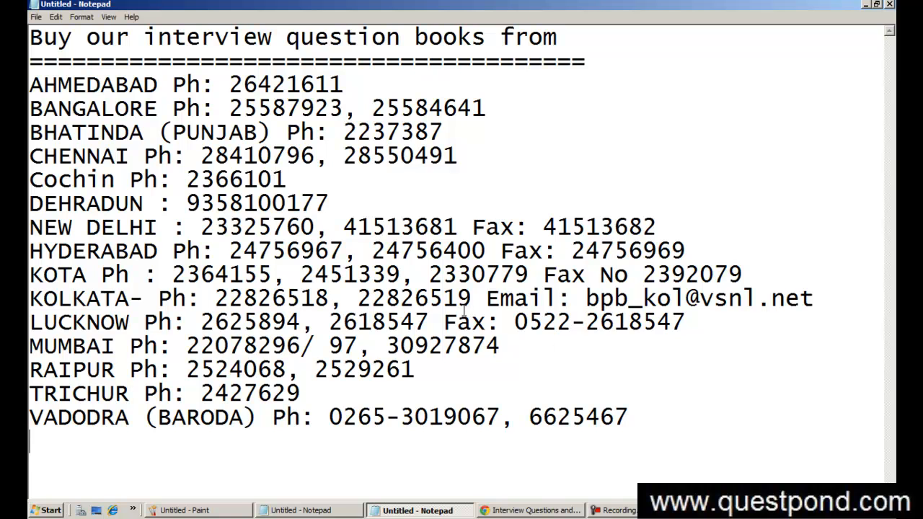
pyautogui.moveTo(791, 440)
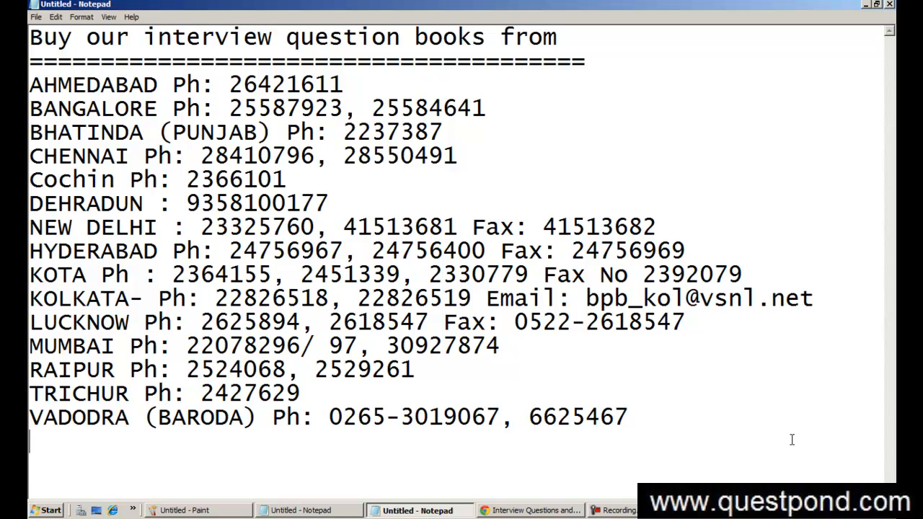
pyautogui.moveTo(599, 375)
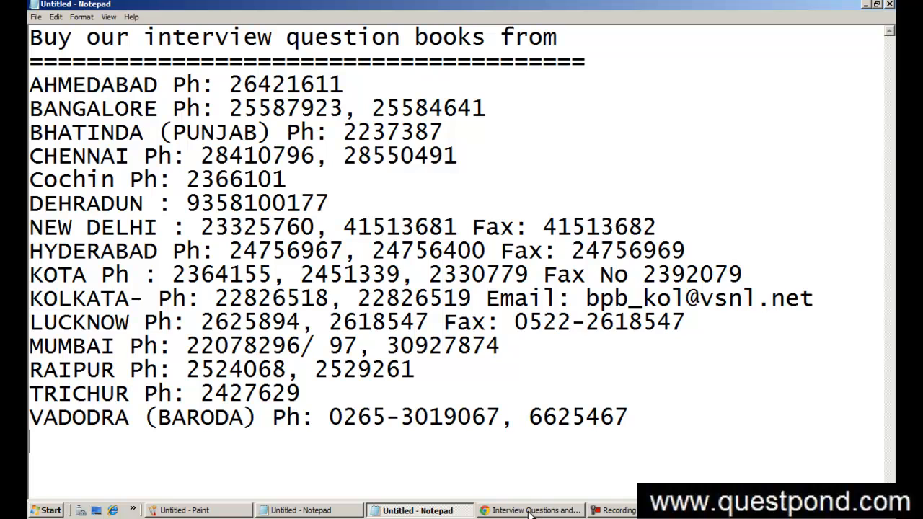
pyautogui.moveTo(532, 509)
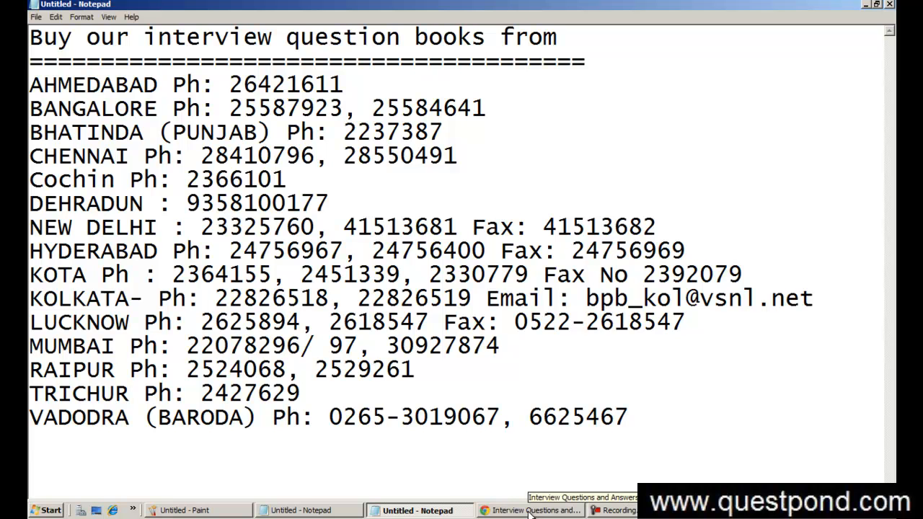